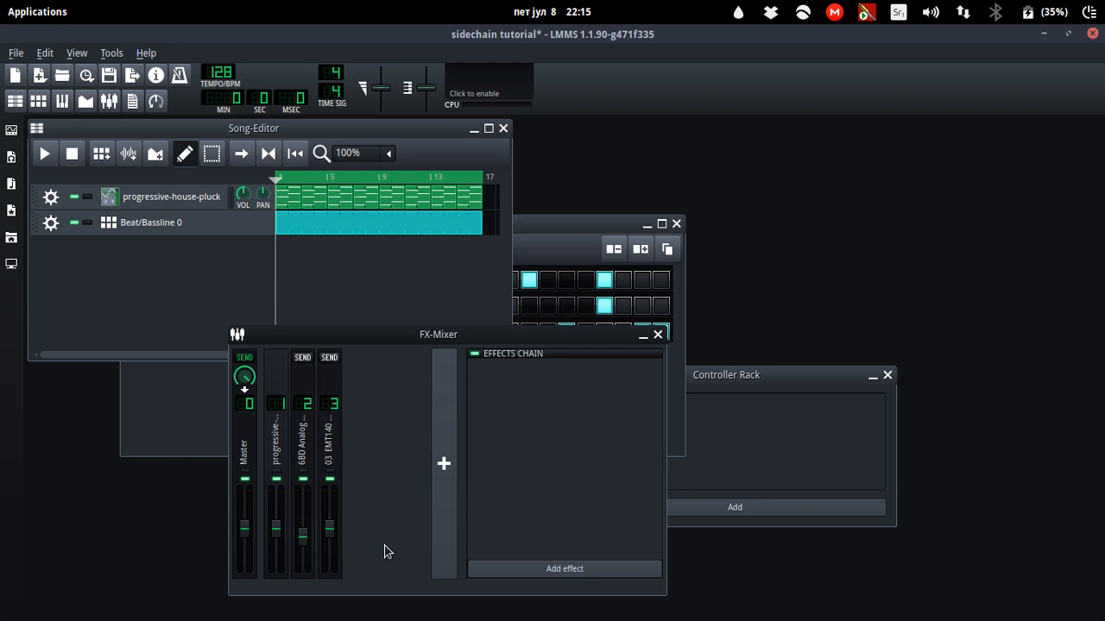
mouse_move(374, 503)
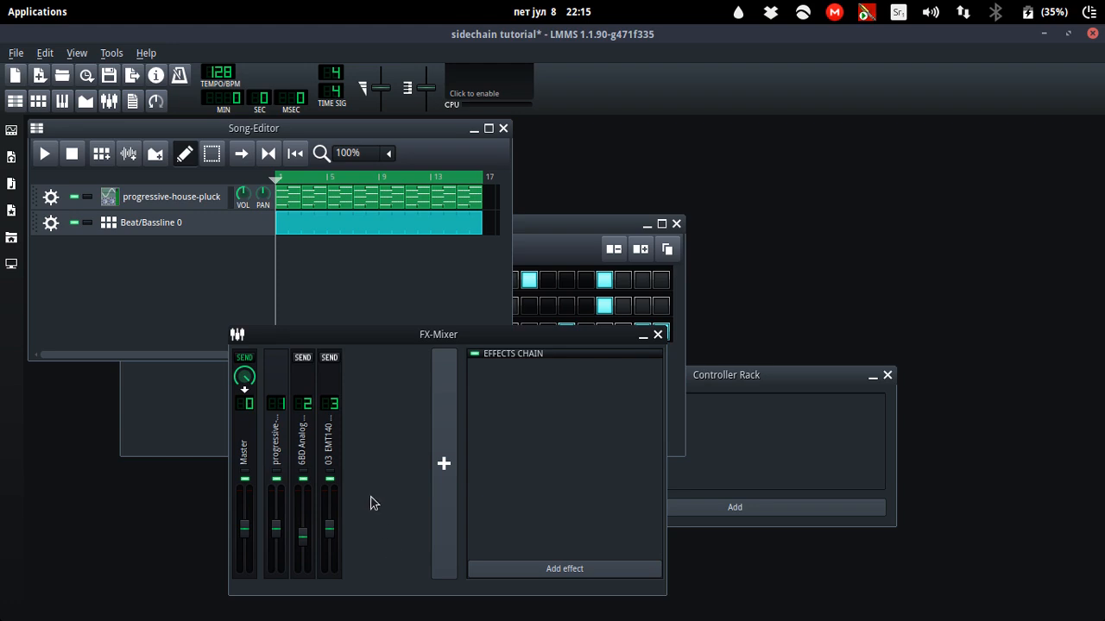
mouse_move(370, 490)
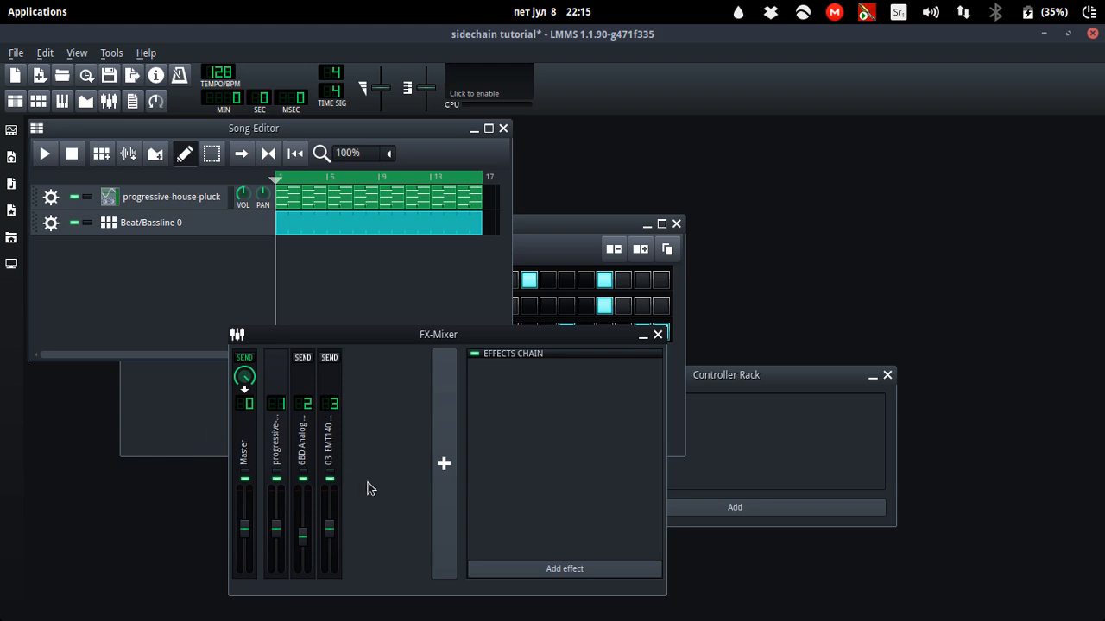
mouse_move(192, 508)
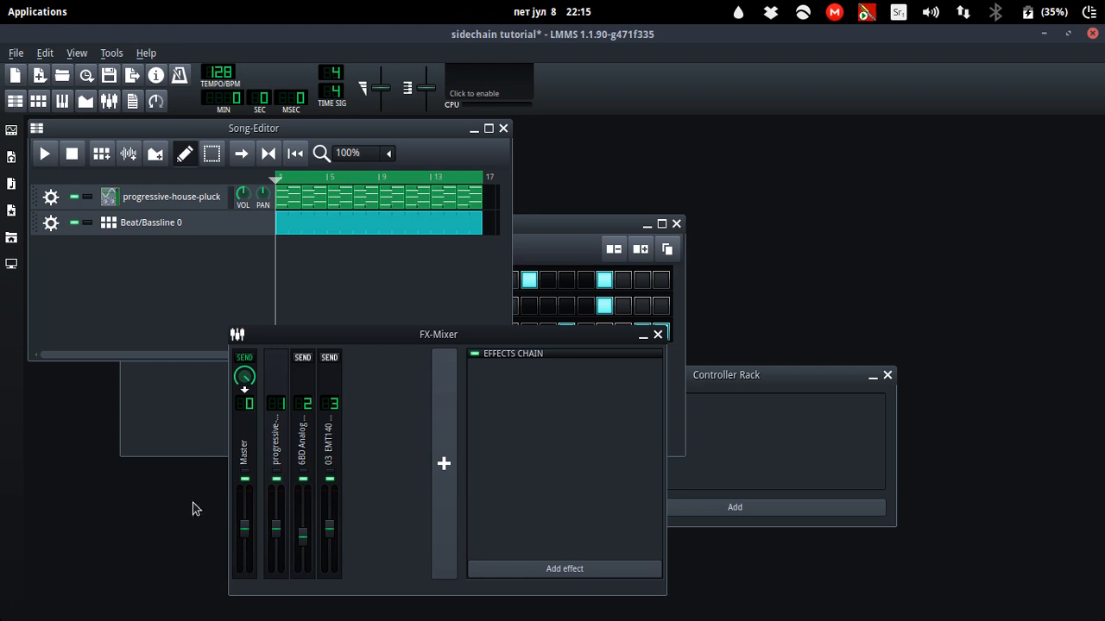
mouse_move(388, 452)
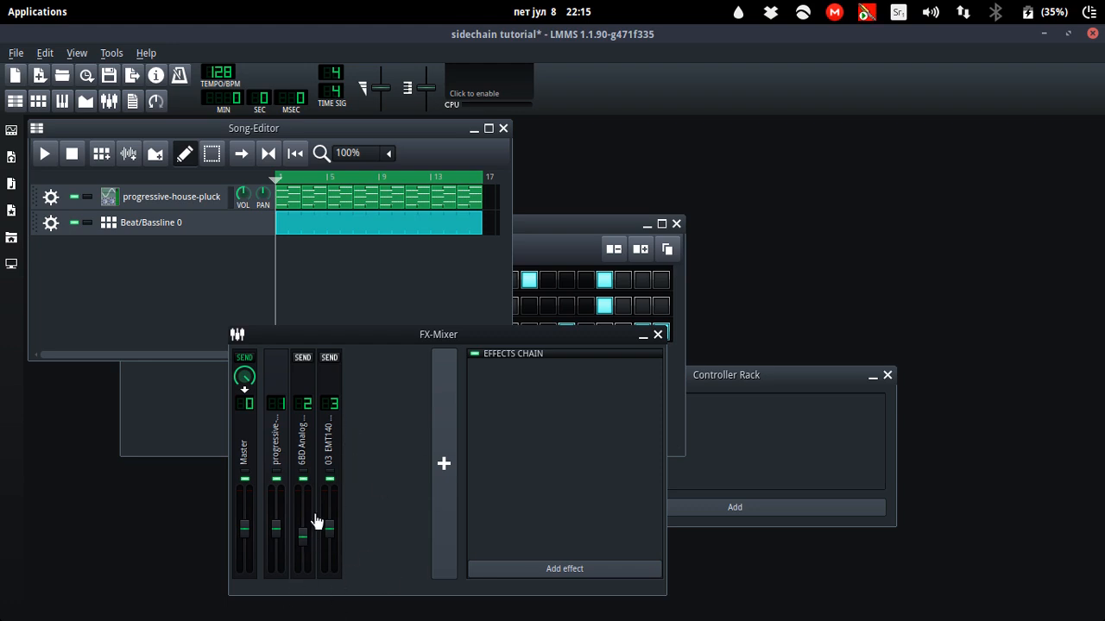
mouse_move(438, 438)
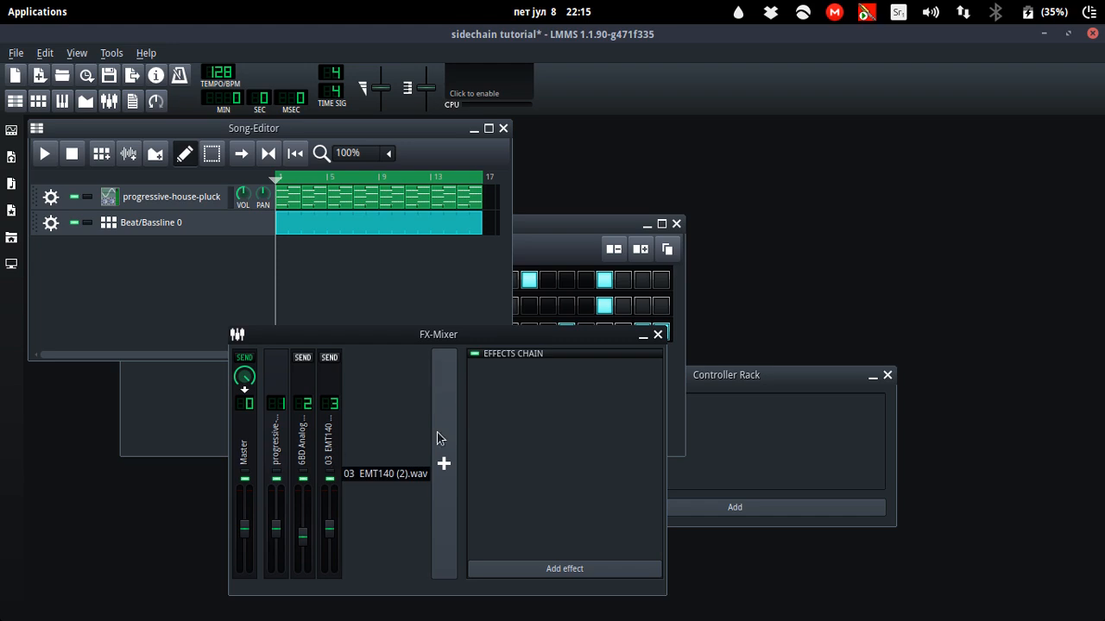
mouse_move(432, 389)
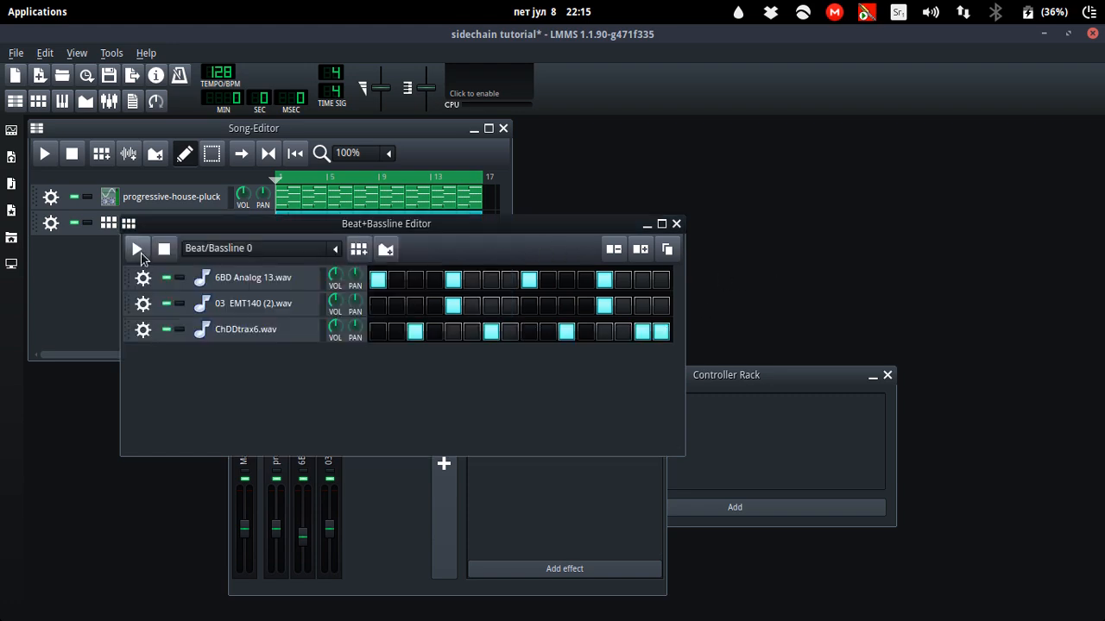
Step: Play the drum pattern in the Beat+Bassline Editor, then play and stop the whole song
click(136, 249)
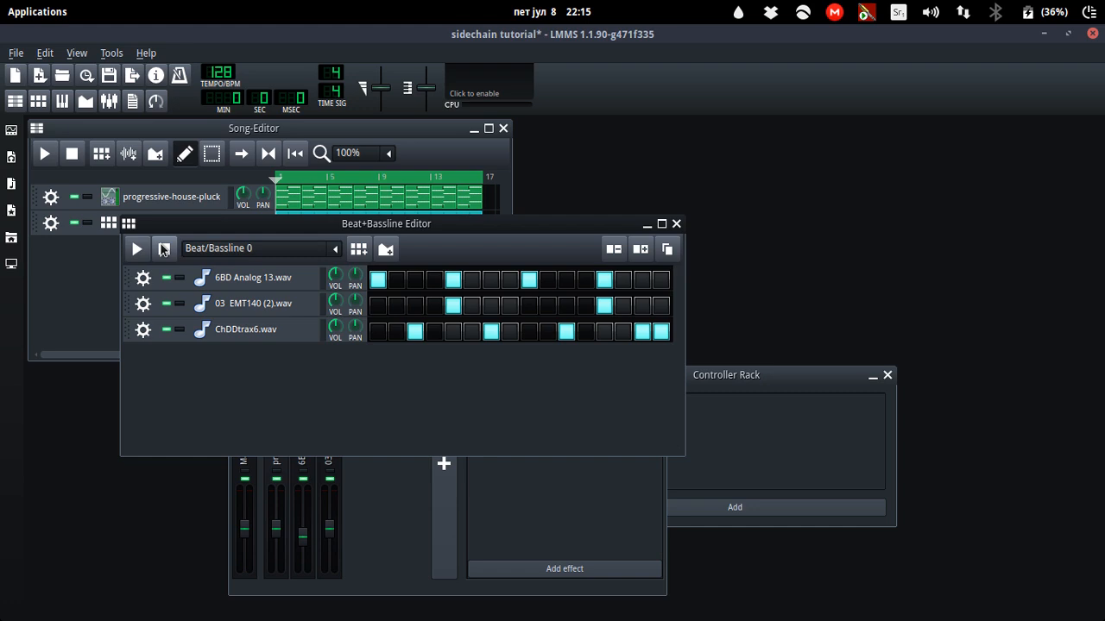
mouse_move(45, 154)
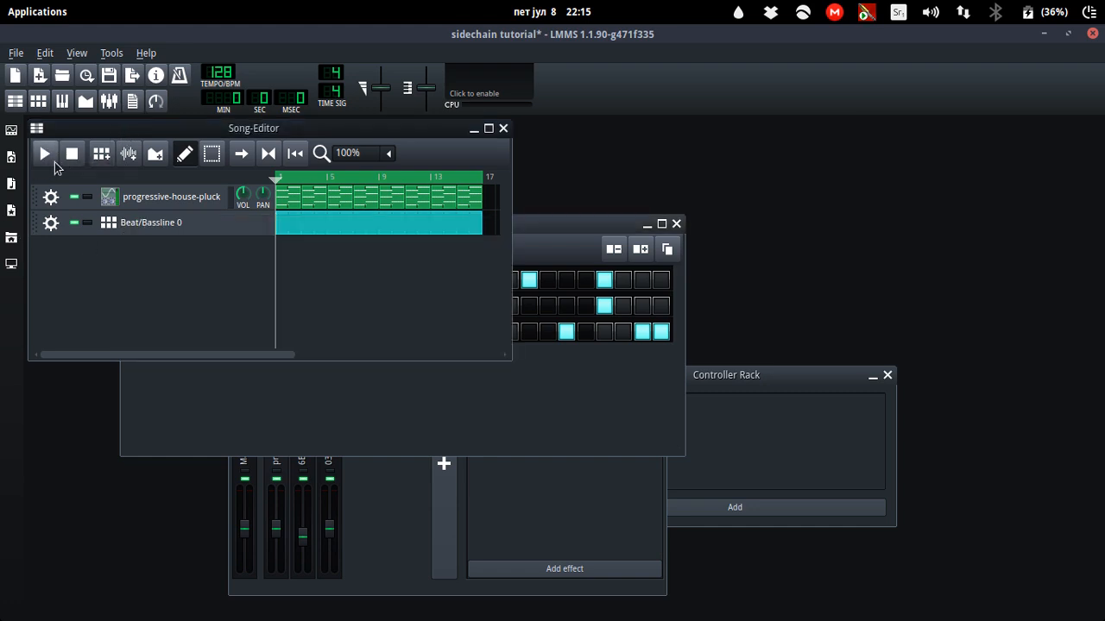
click(45, 154)
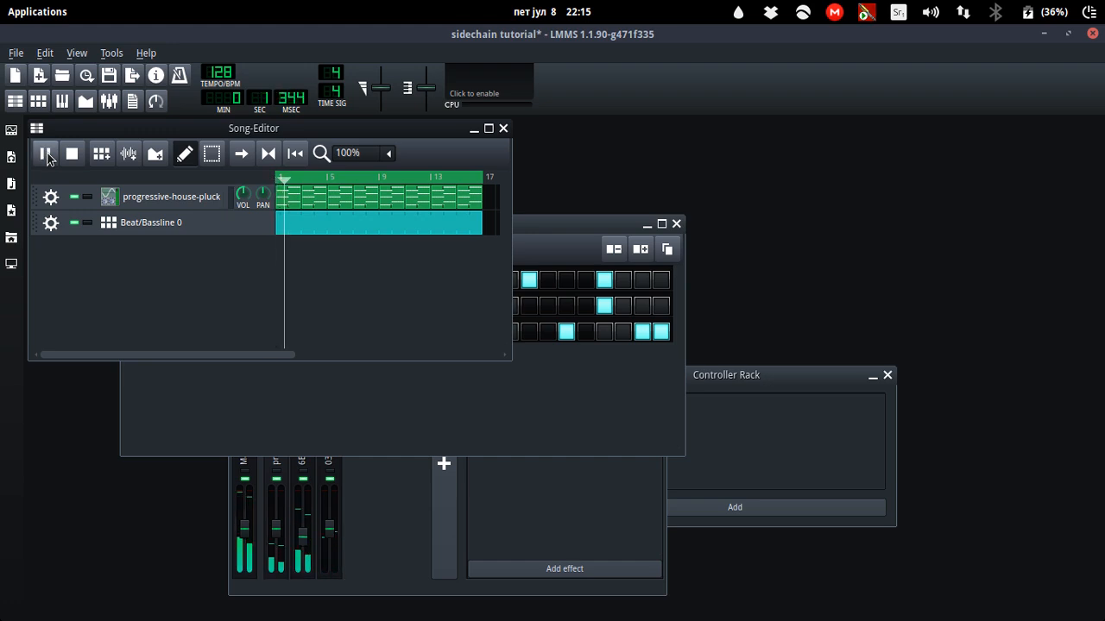
click(46, 154)
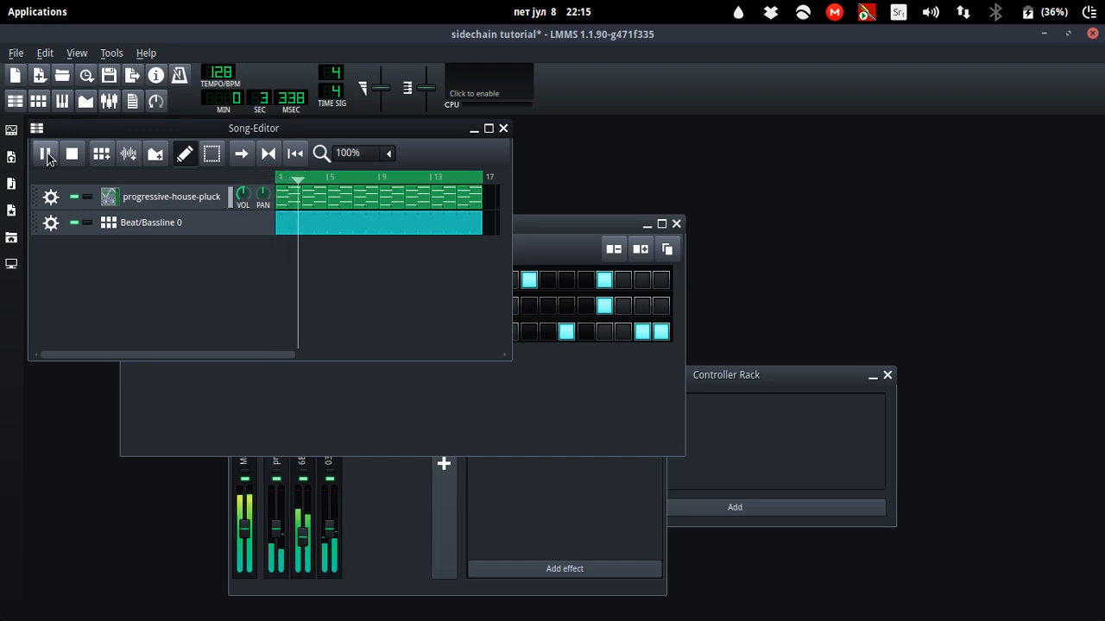
click(72, 154)
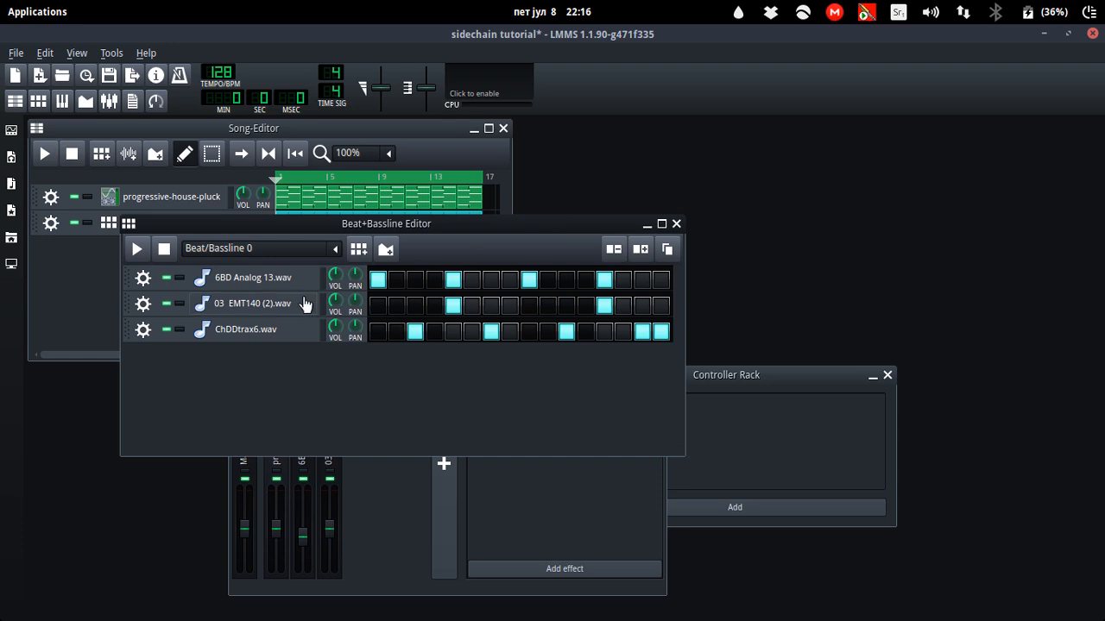
mouse_move(270, 277)
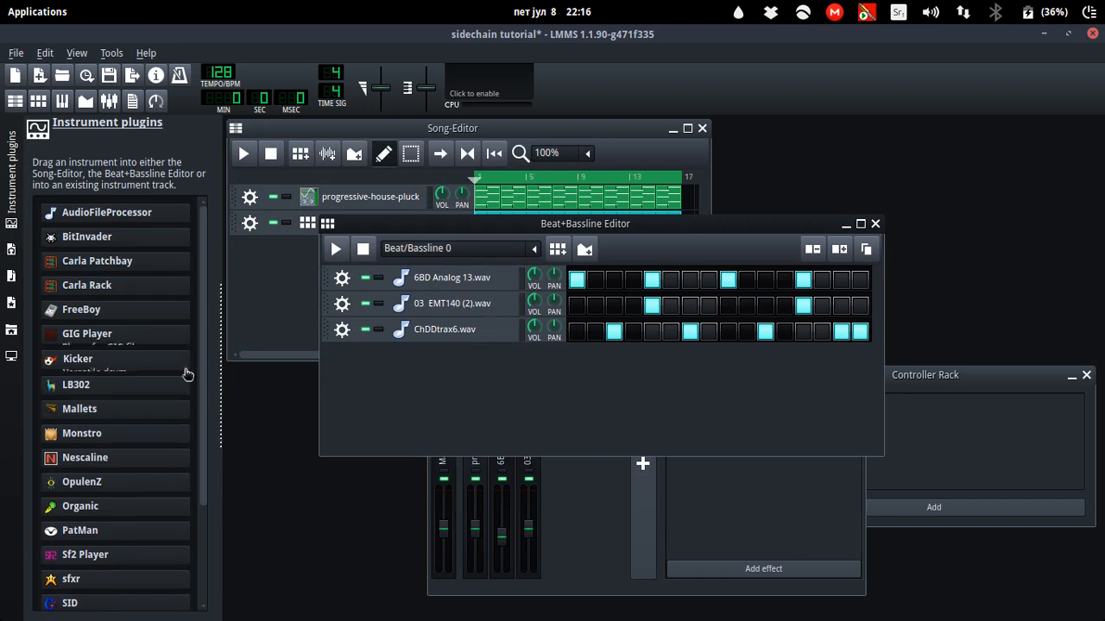
Step: Drag TripleOscillator into the beat pattern as a new track and open its instrument settings
scroll(down, 3)
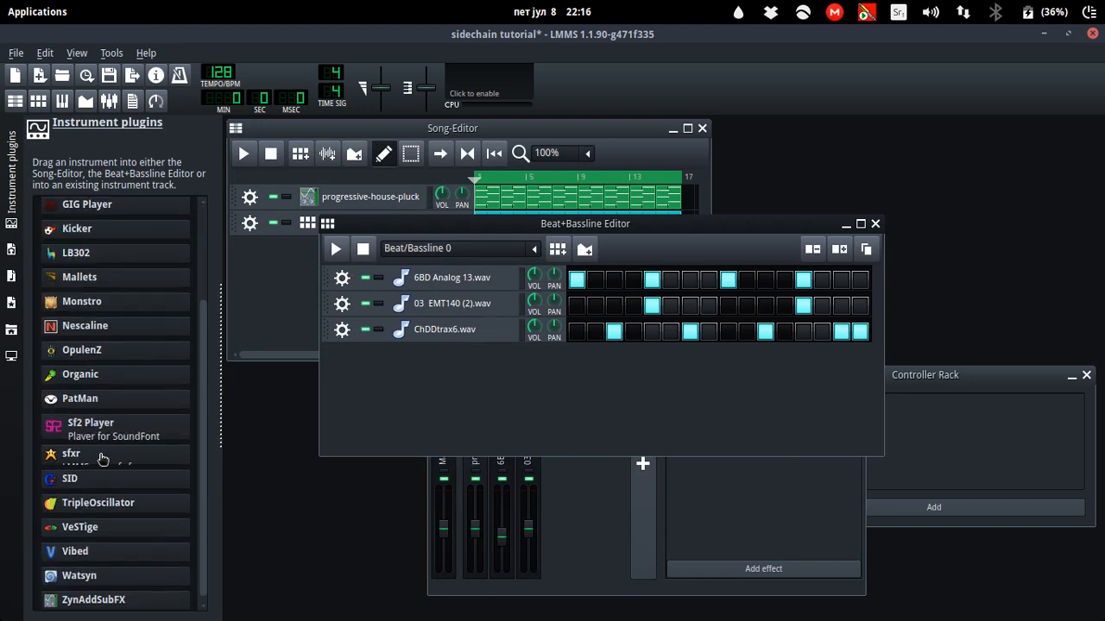
drag(99, 502, 505, 427)
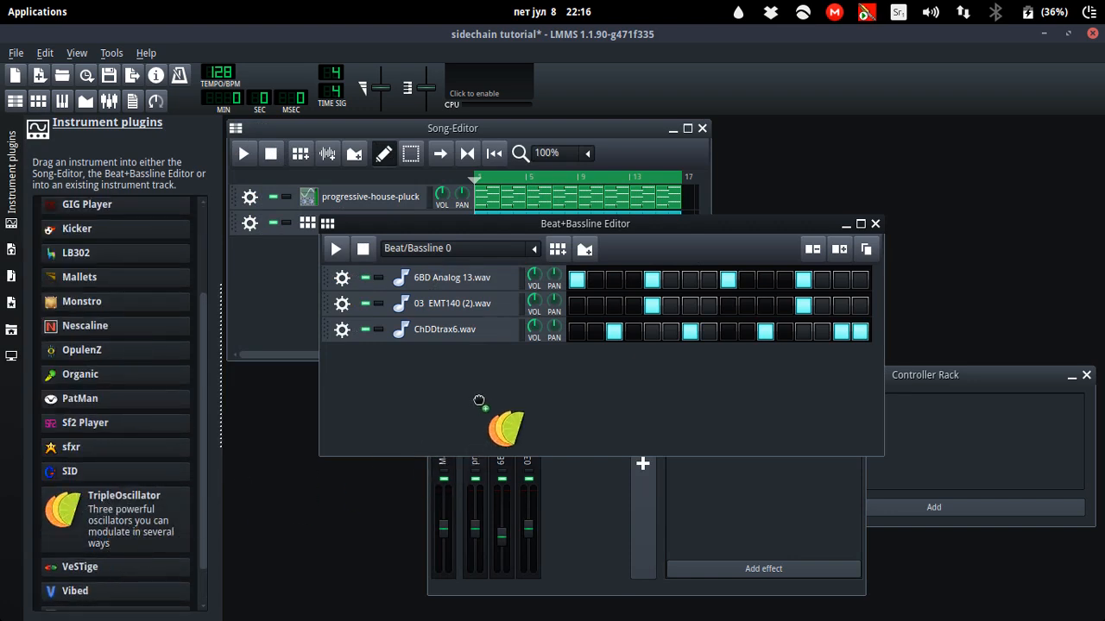
drag(124, 509, 457, 354)
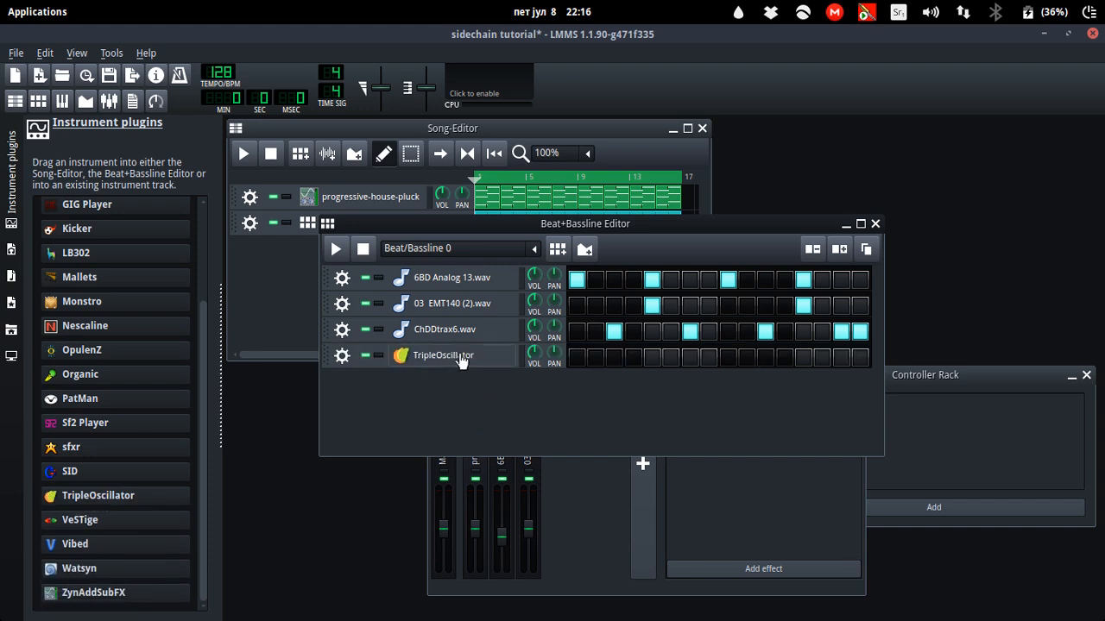
click(442, 355)
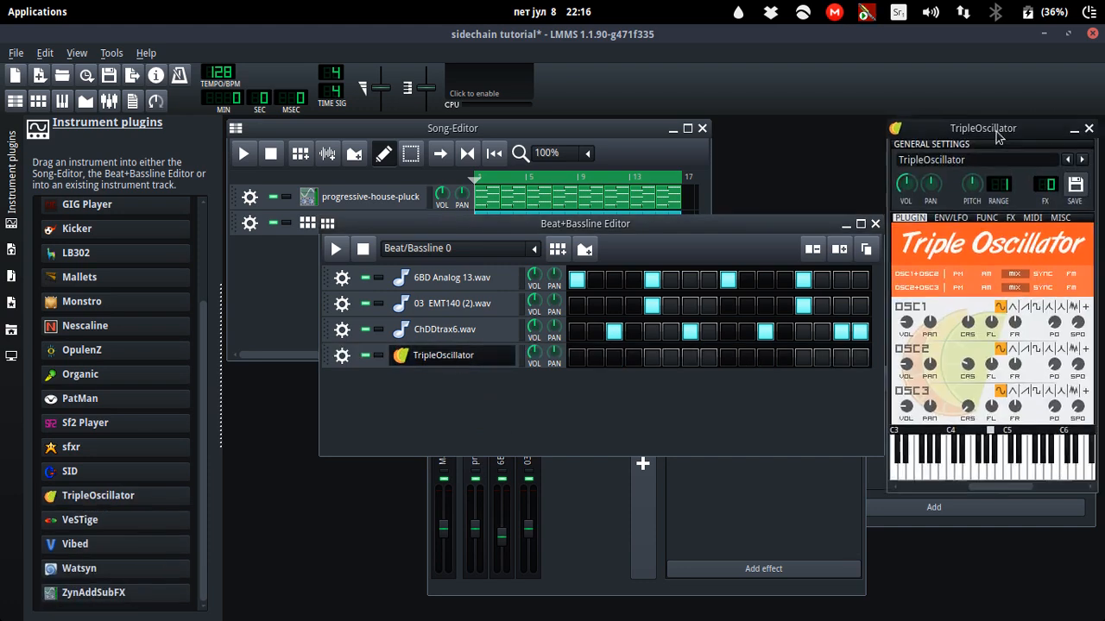
drag(982, 128, 673, 162)
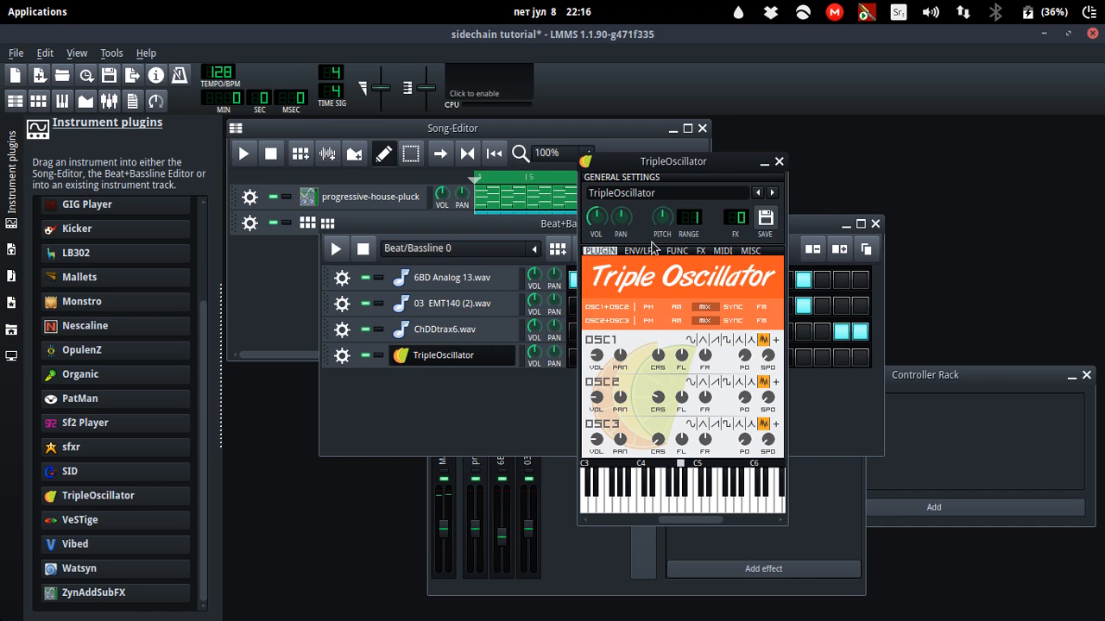
Step: Show the ENV/LFO tab and give the TripleOscillator hits on steps 1, 5, 9 and 13
click(640, 250)
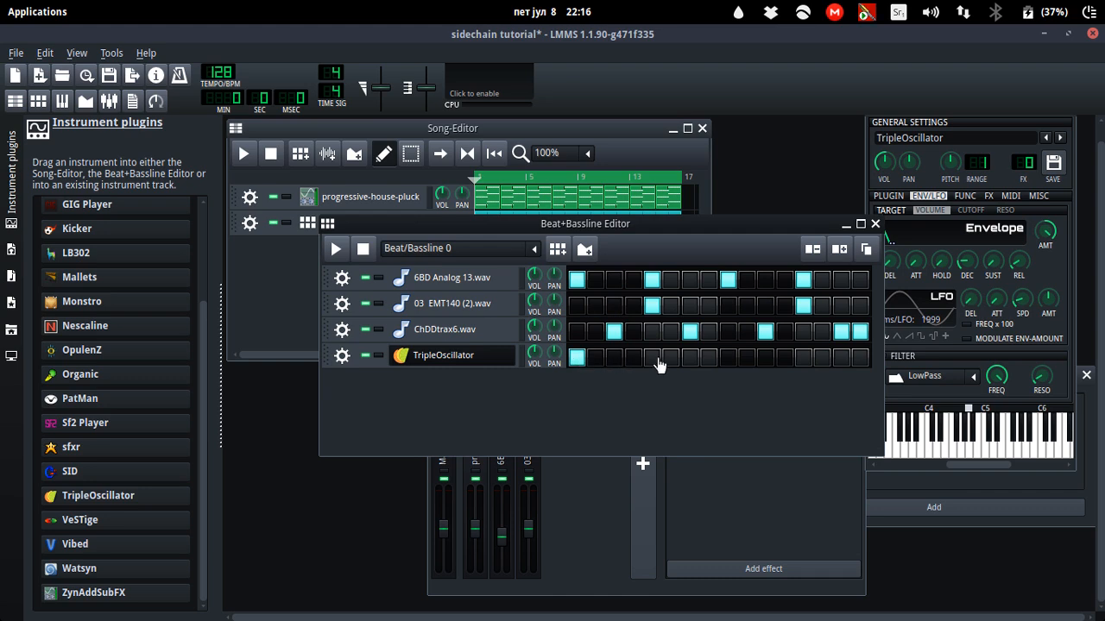
click(803, 358)
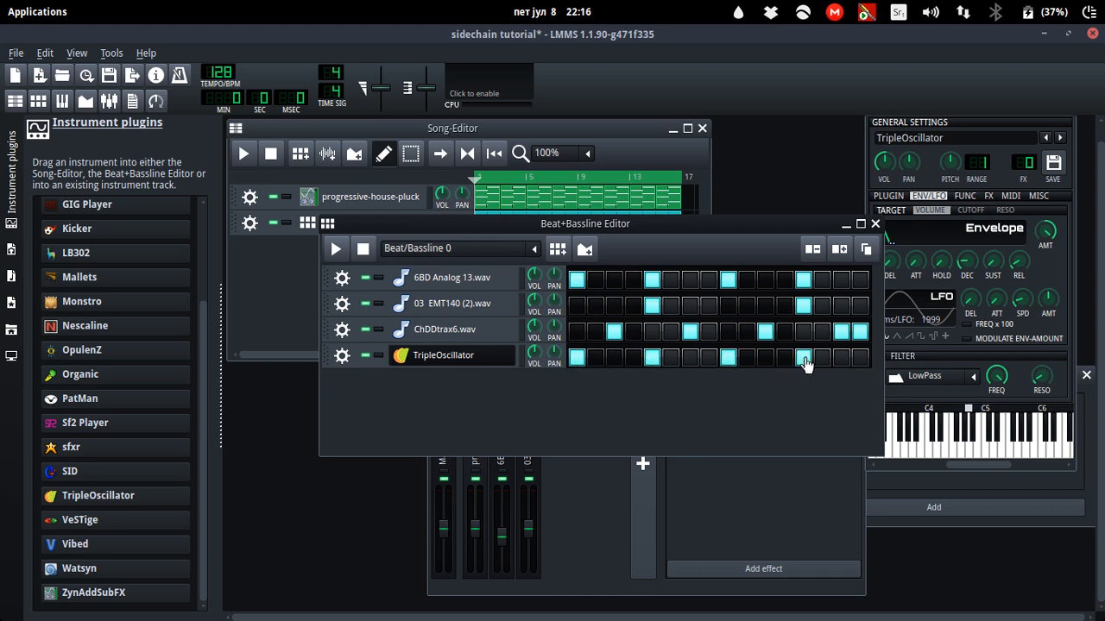
click(335, 247)
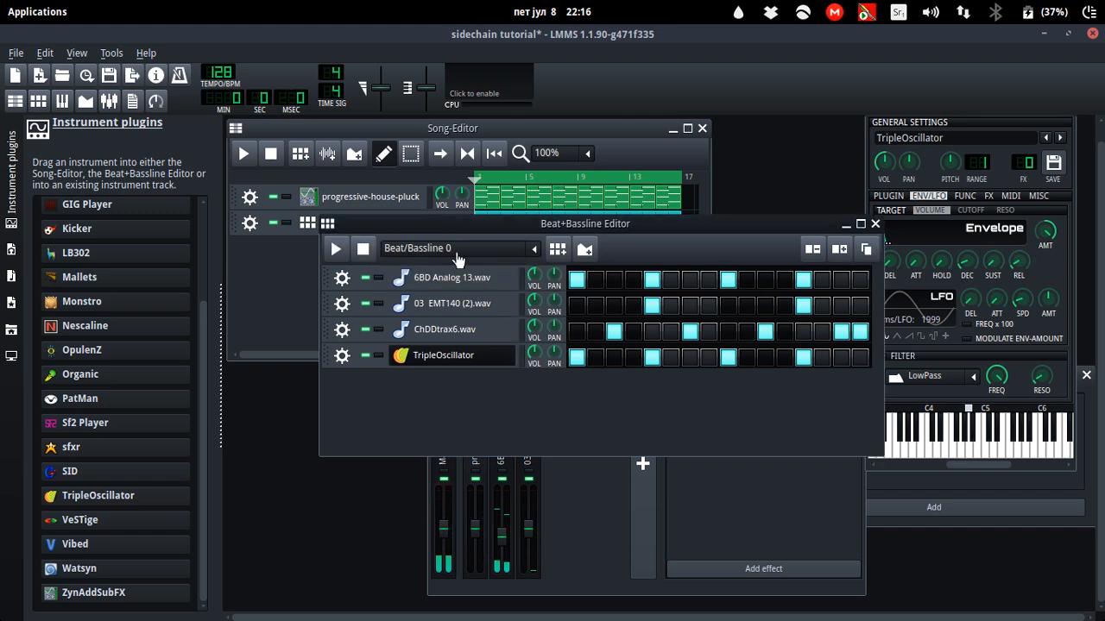
click(987, 195)
text(pea)
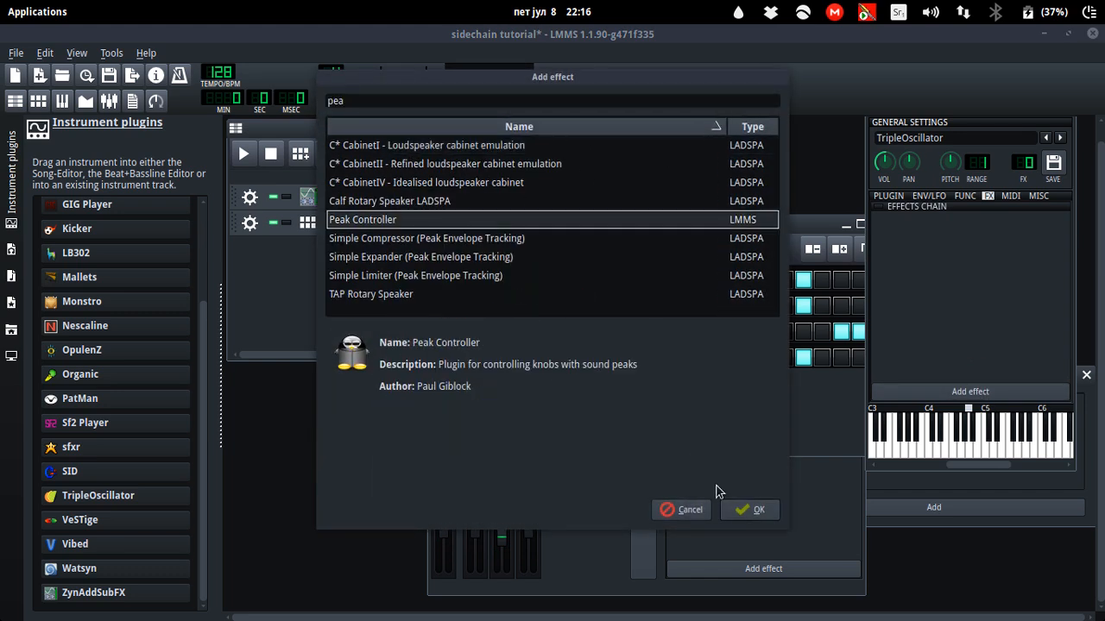
Step: Open the Peak Controller settings, move them to the workspace centre, then close them
click(749, 509)
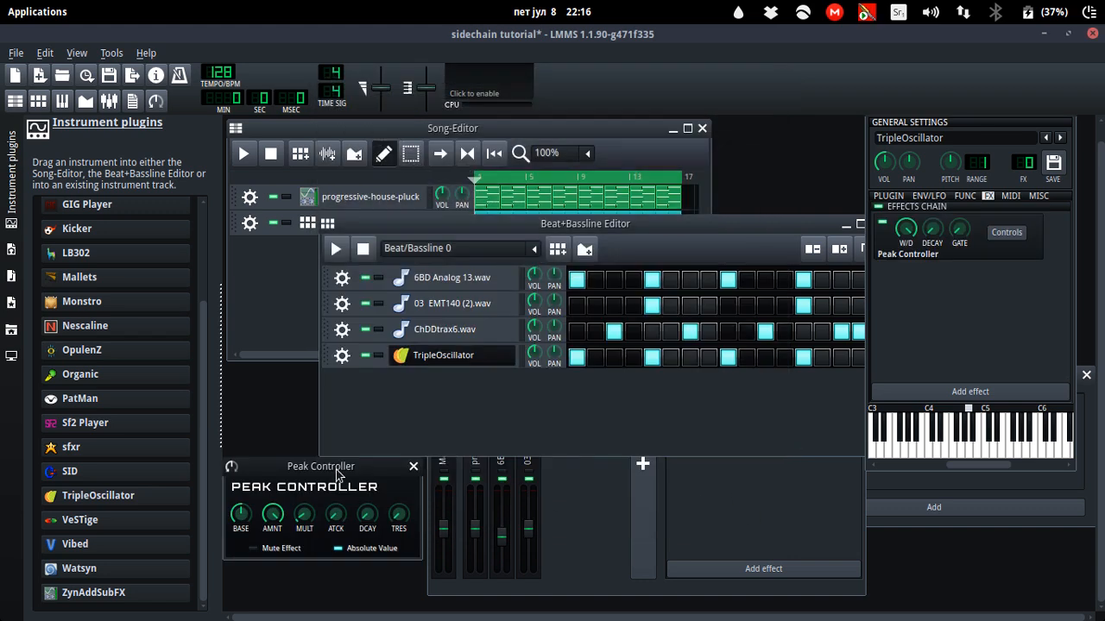
drag(321, 466, 537, 312)
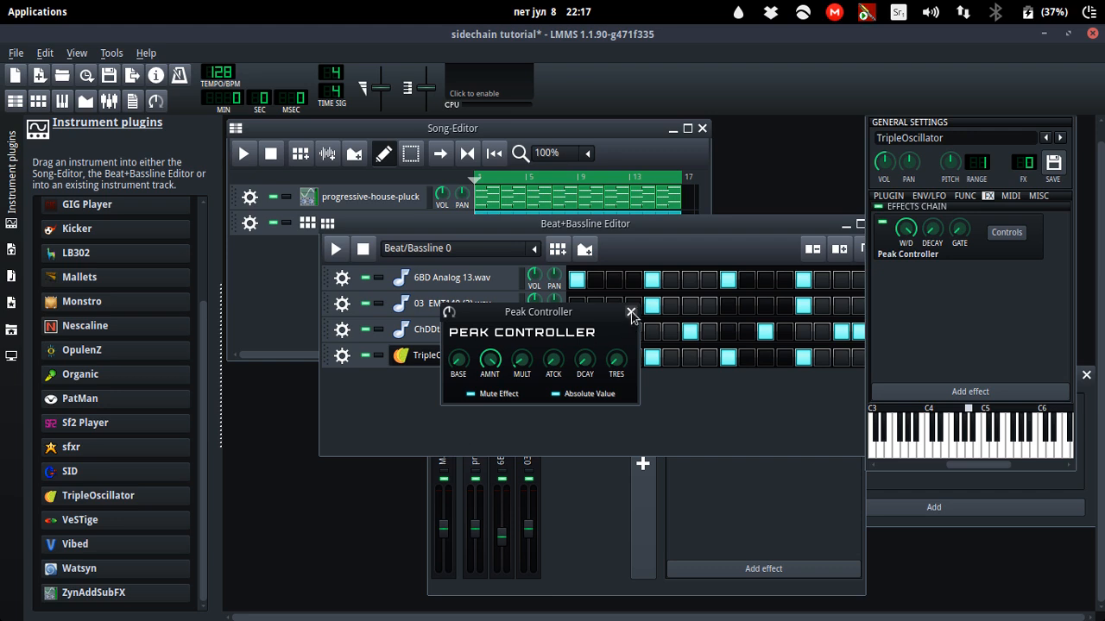
click(631, 311)
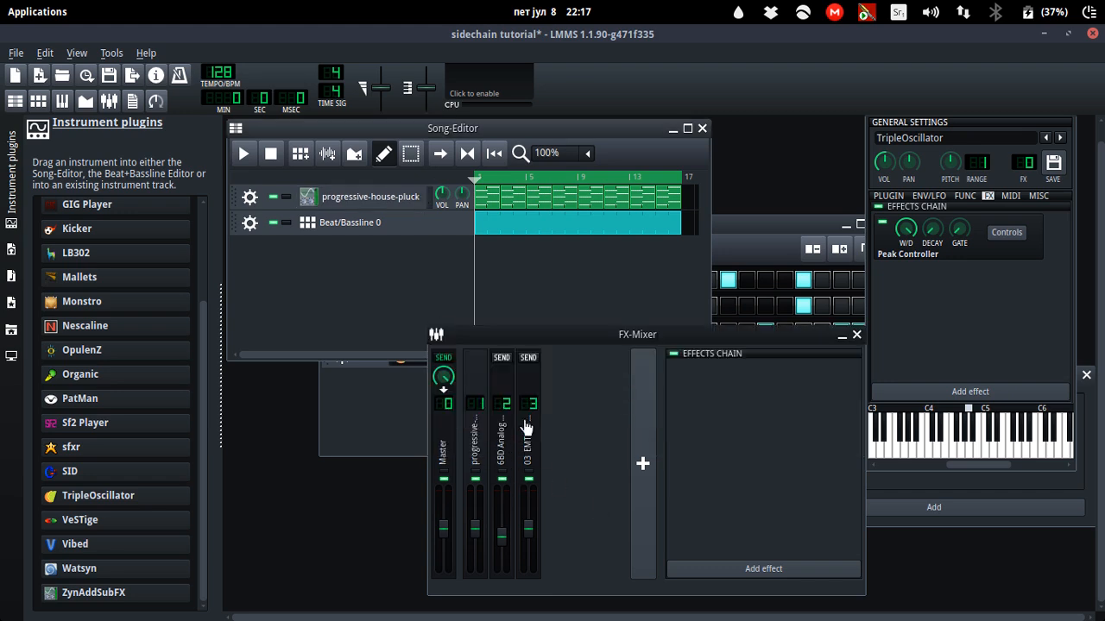
Step: Search effects for 'side' and add Calf Sidechain Compressor LADSPA to the mixer channel
click(763, 568)
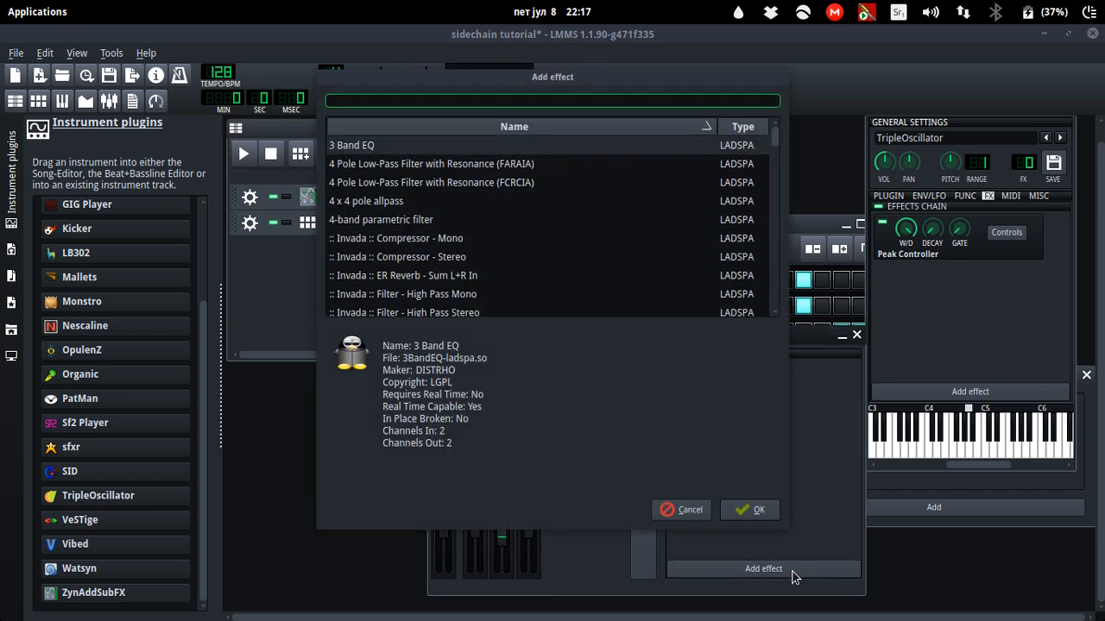
text(side)
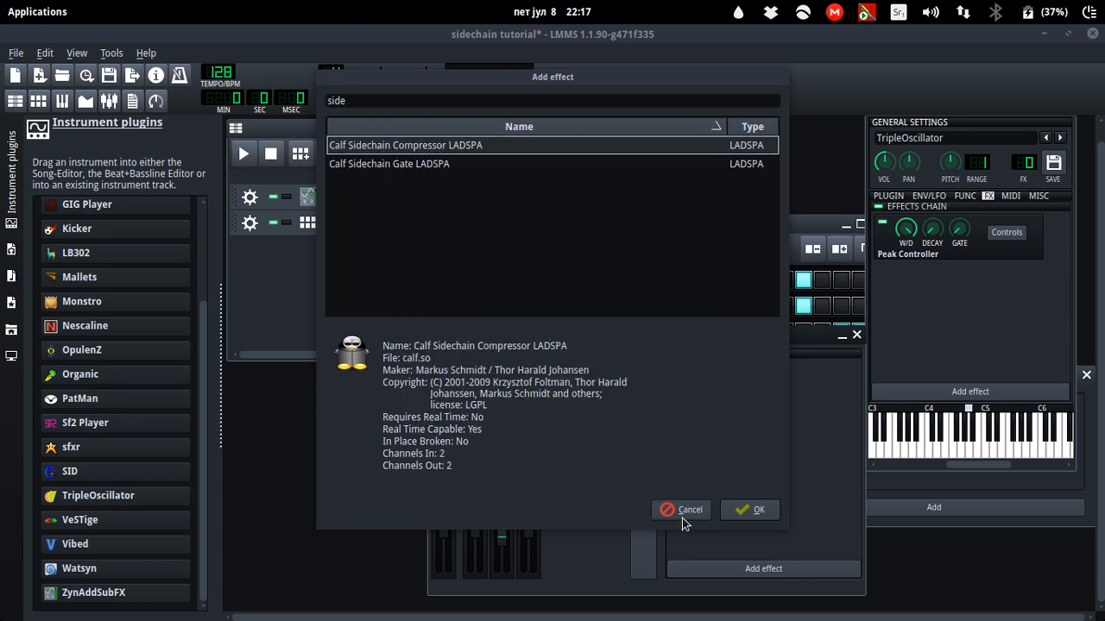
click(749, 509)
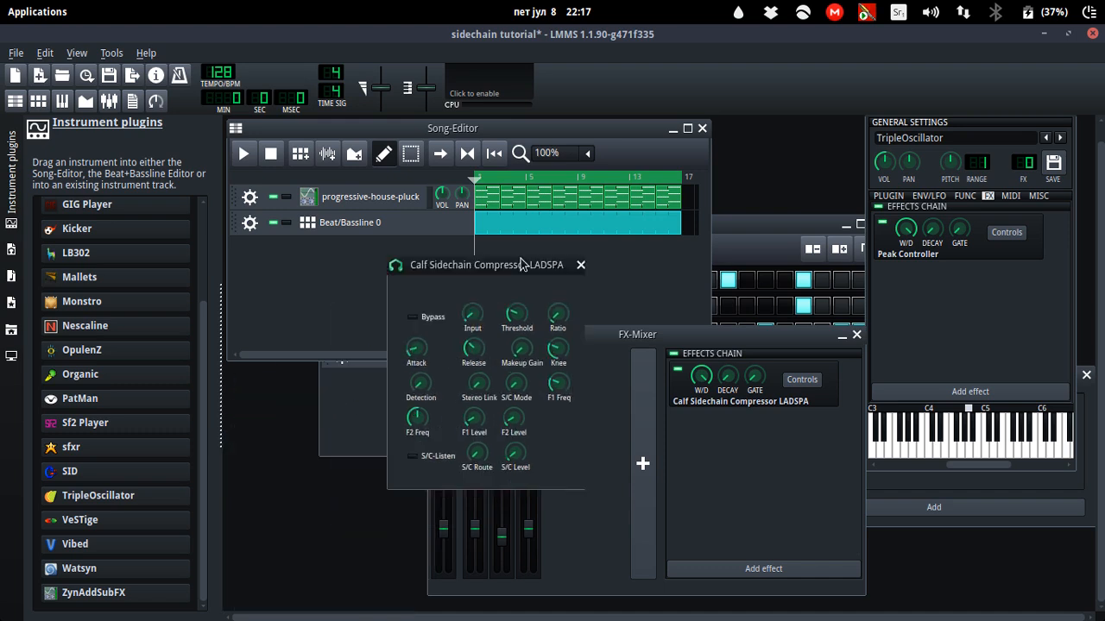
Step: Connect the compressor's S/C Level knob to Controller 1 and start song playback
drag(485, 265, 607, 194)
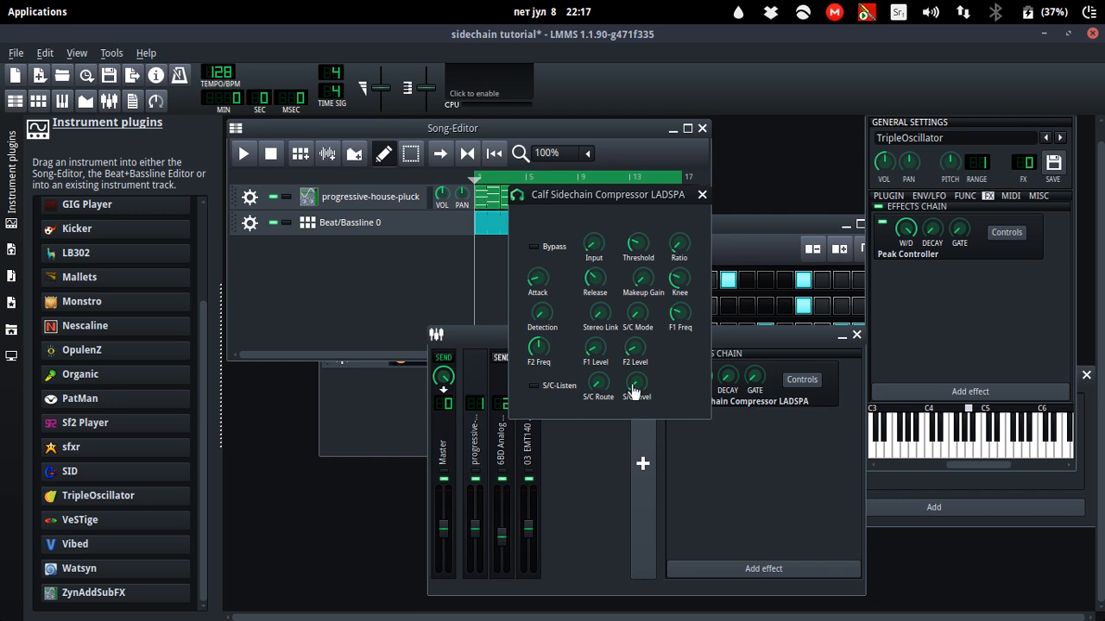
right_click(636, 381)
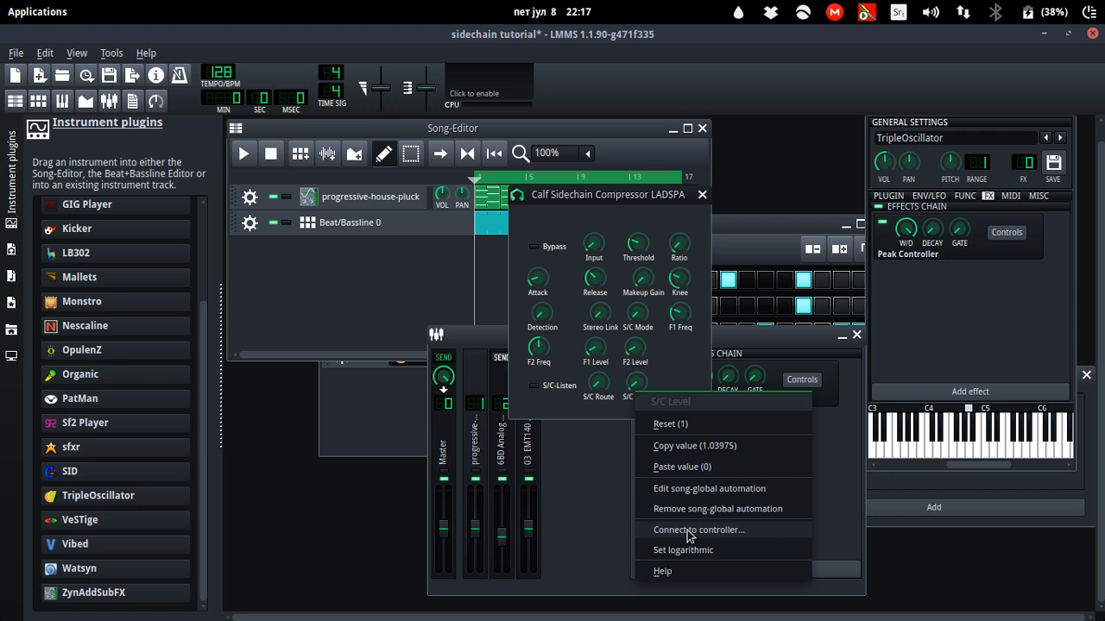
click(698, 529)
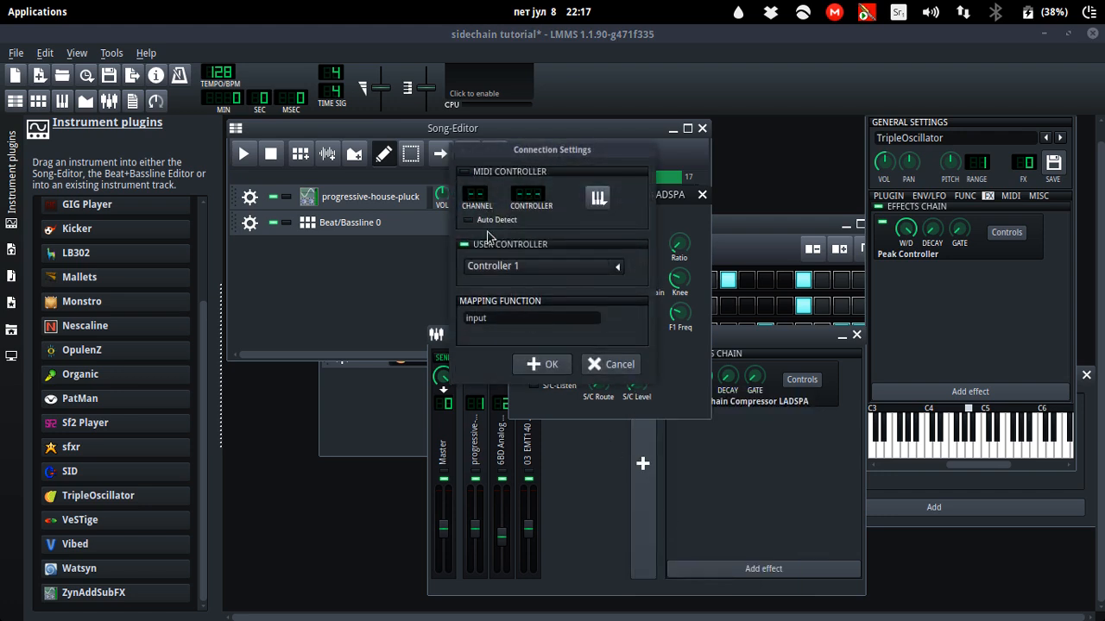
click(610, 364)
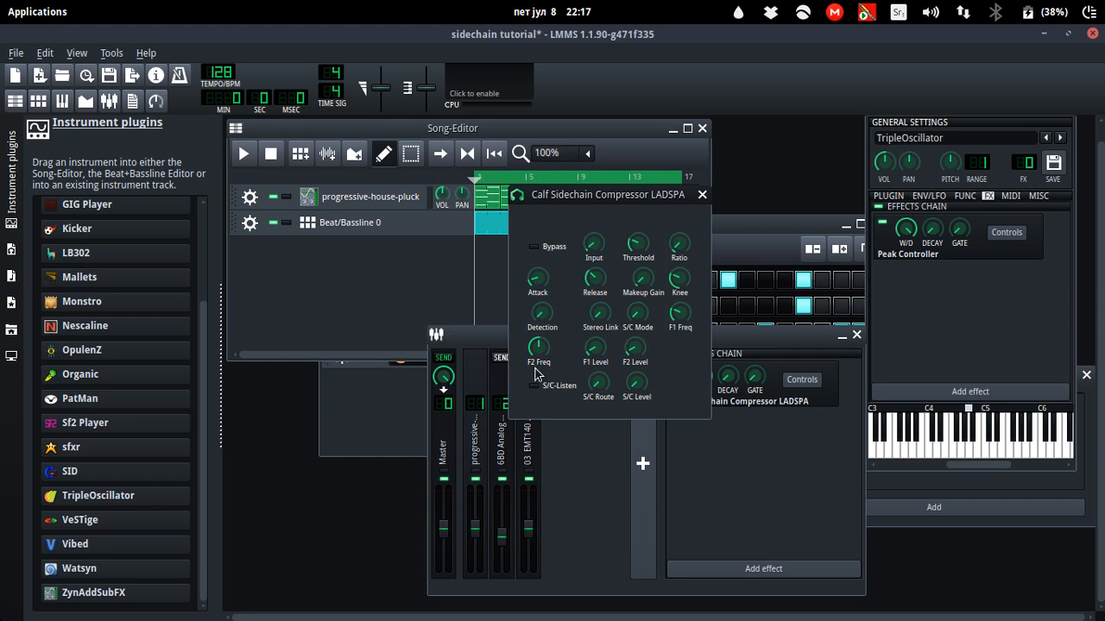
click(243, 152)
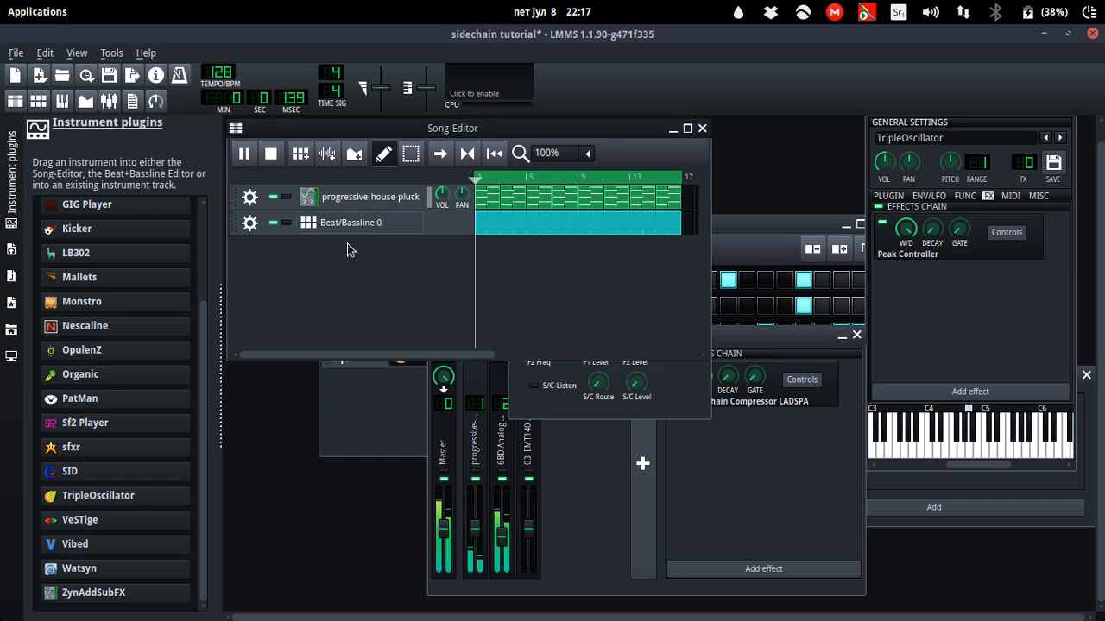
Step: Raise the sidechain compressor's Ratio to about 13.4 and stop playback
click(801, 379)
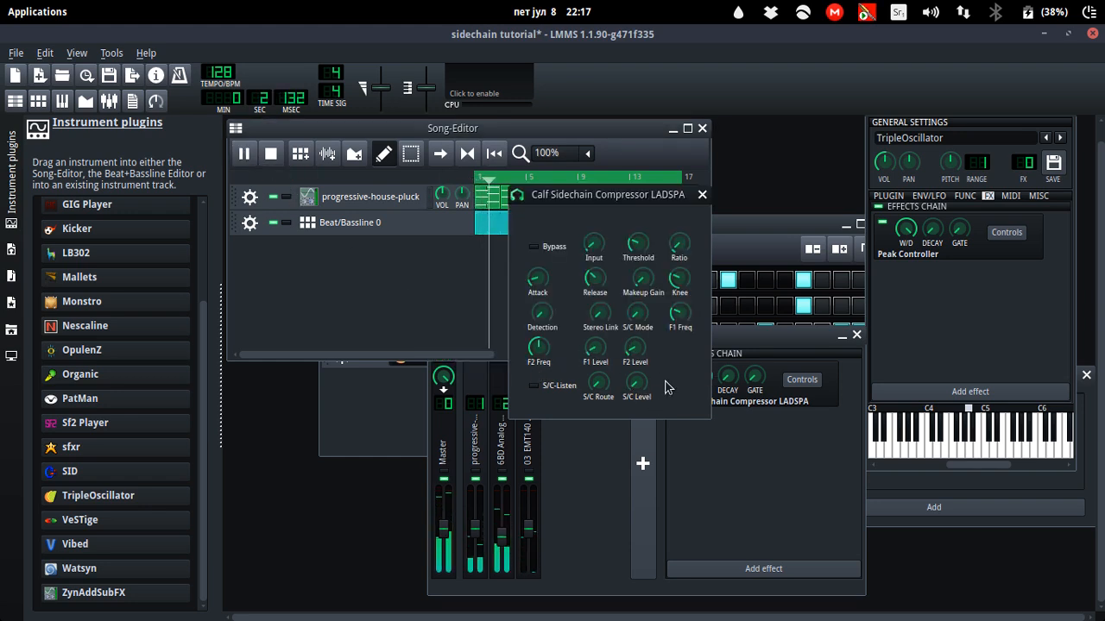
click(702, 194)
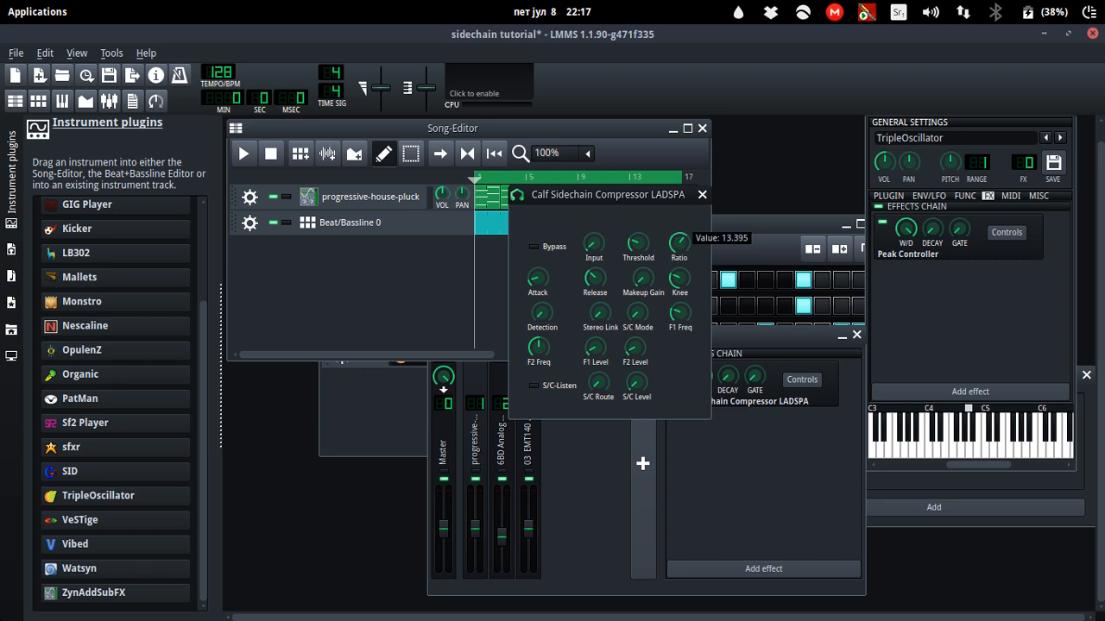
mouse_move(680, 359)
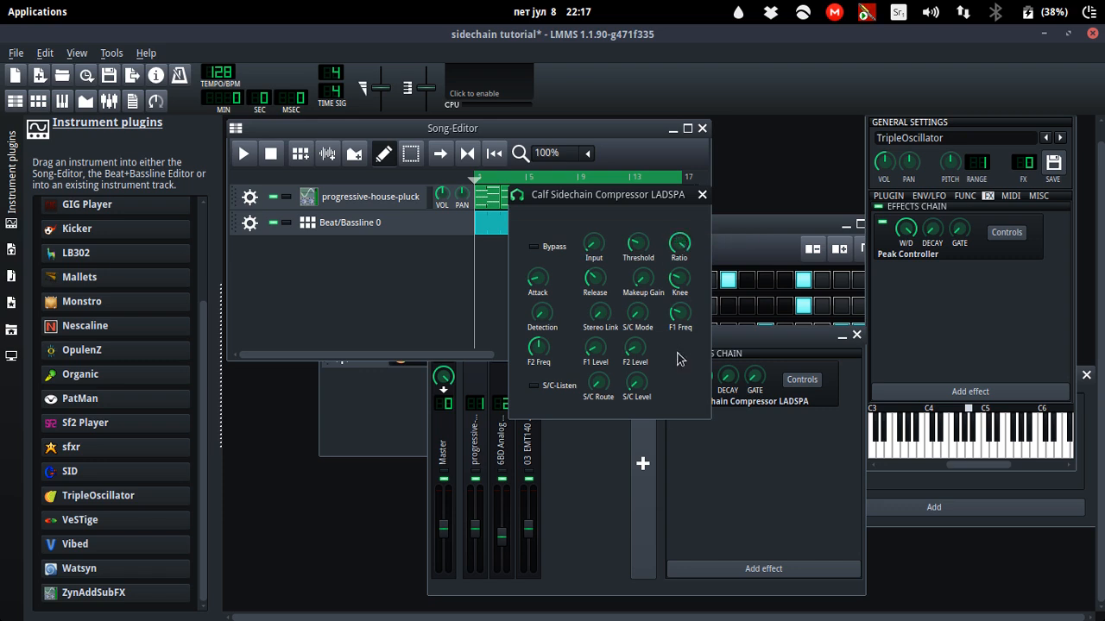
mouse_move(718, 349)
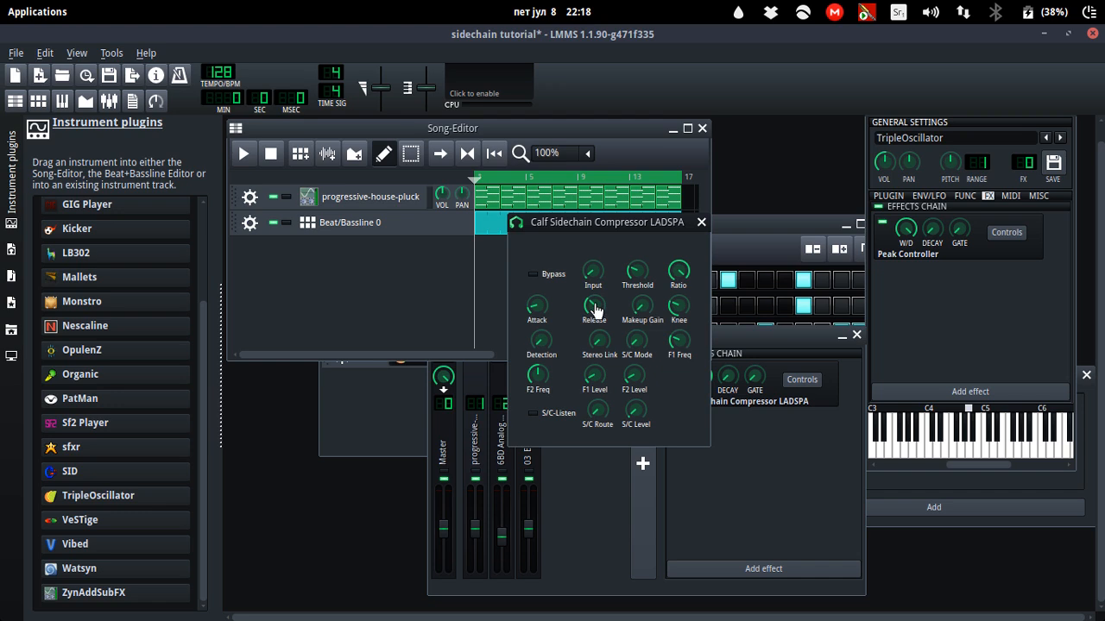
mouse_move(628, 353)
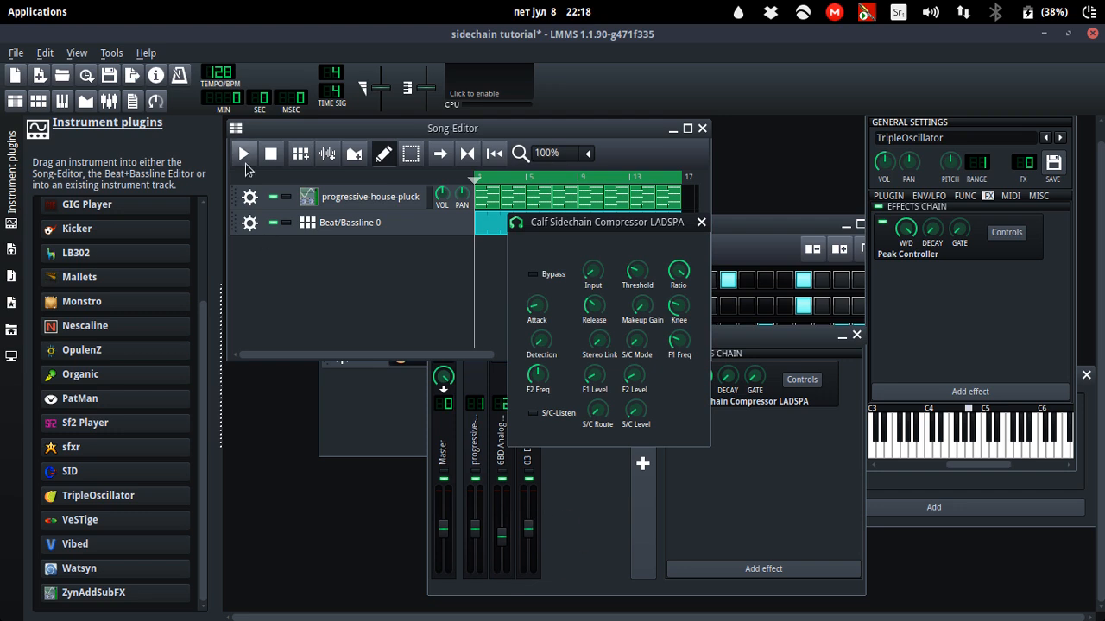
mouse_move(243, 153)
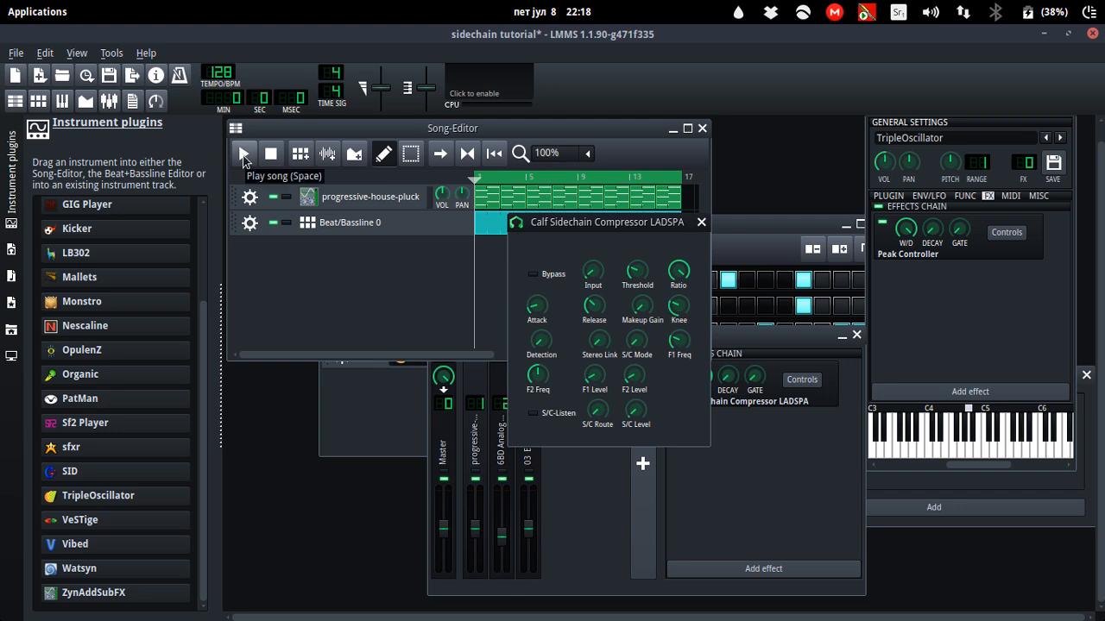
Step: Replay the song, reopen the compressor controls, set Ratio to about 20, then stop
click(244, 152)
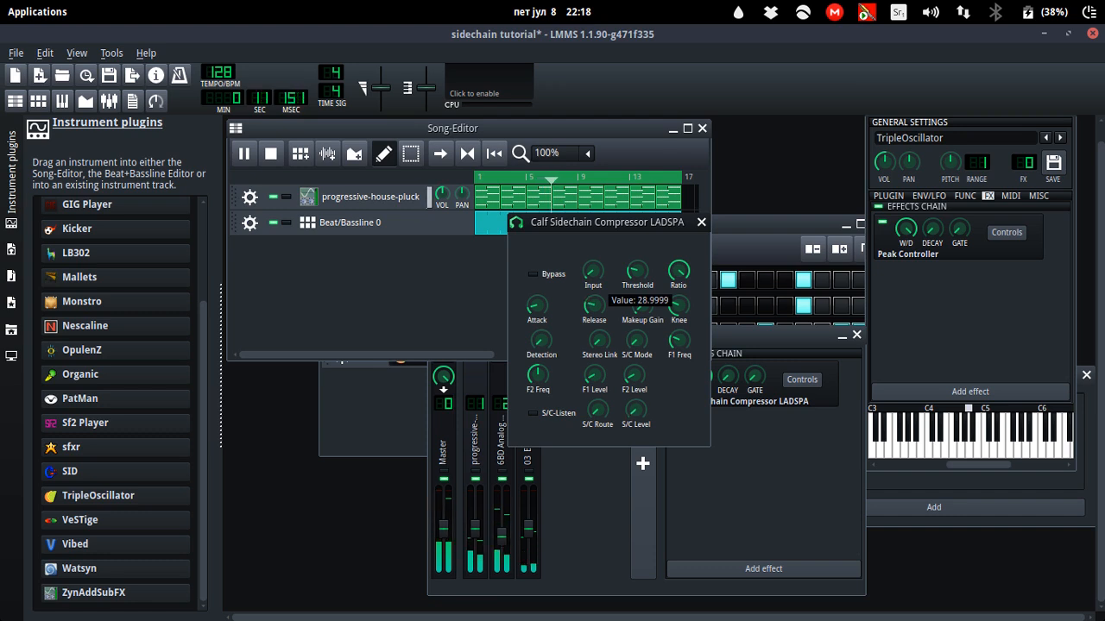
mouse_move(362, 423)
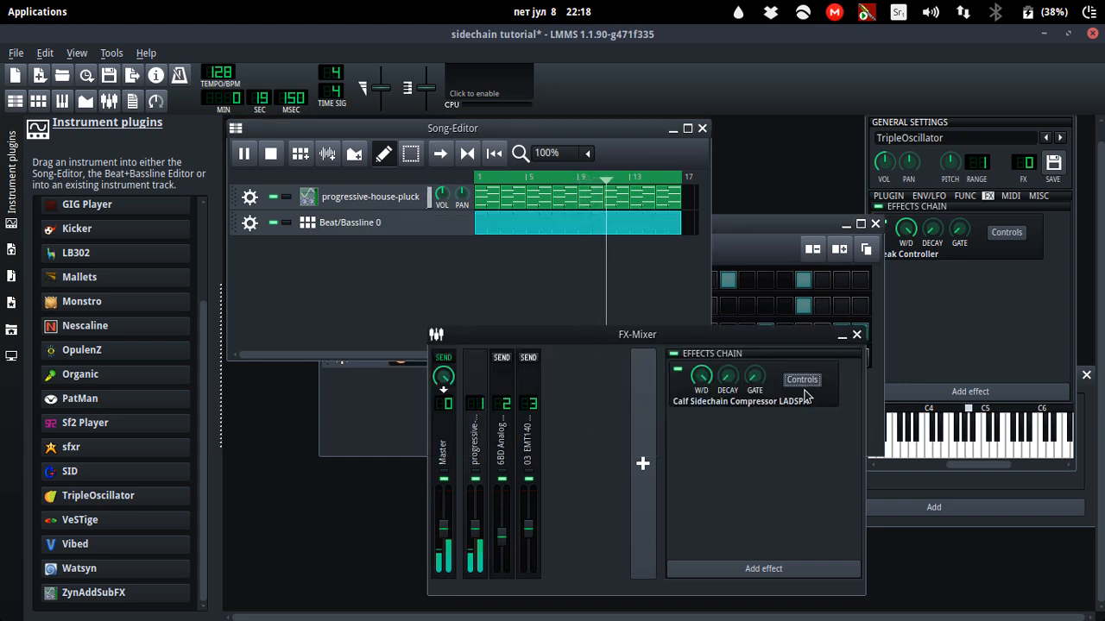
click(801, 380)
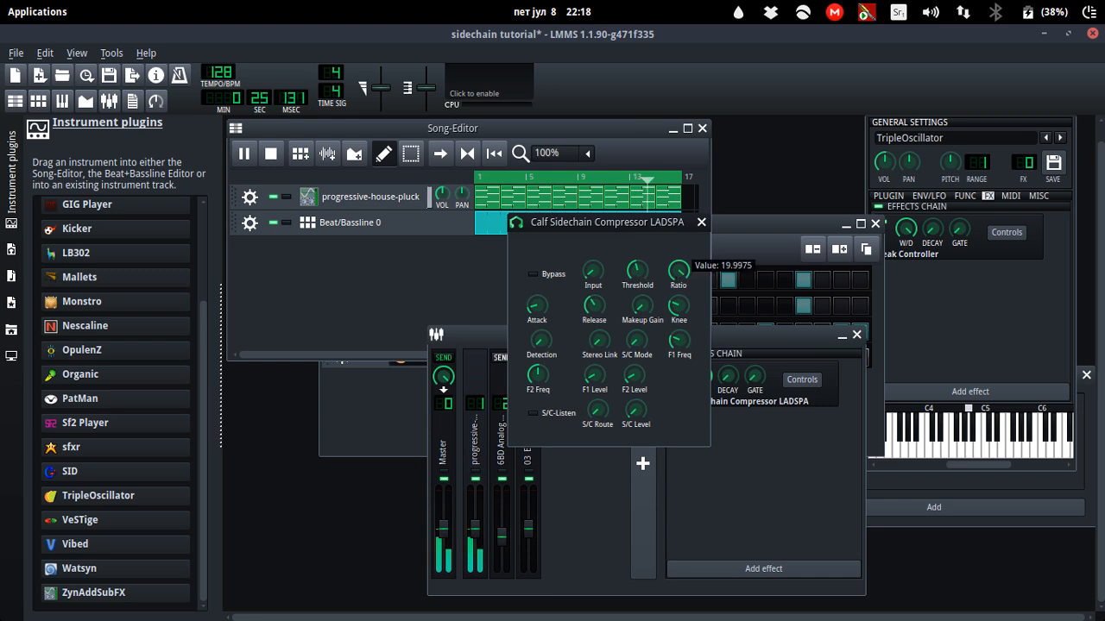
drag(678, 272, 678, 293)
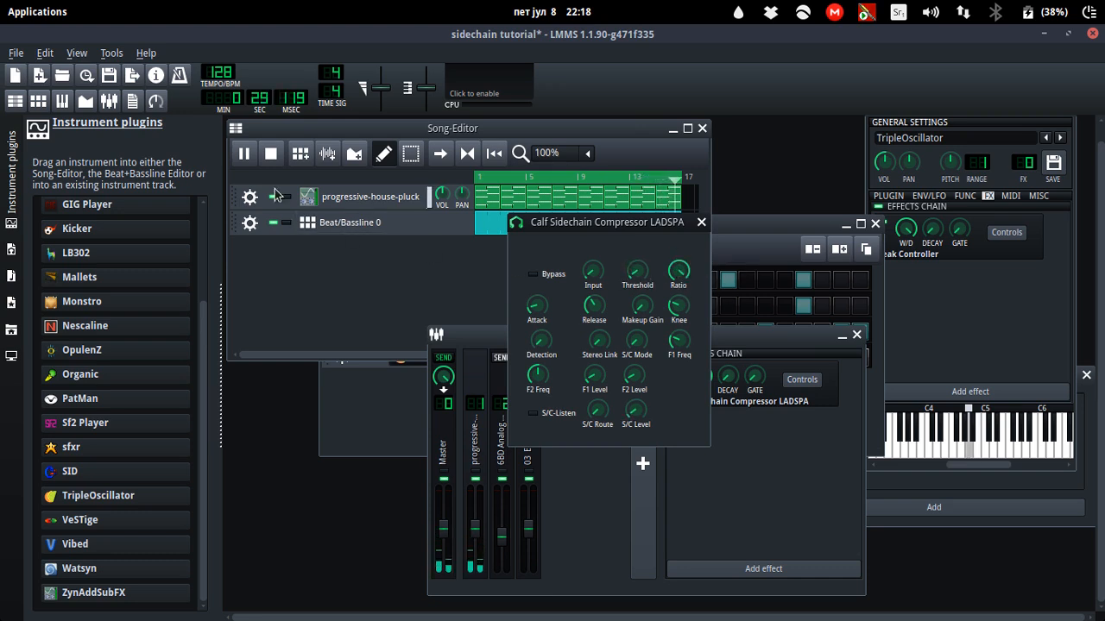
click(244, 153)
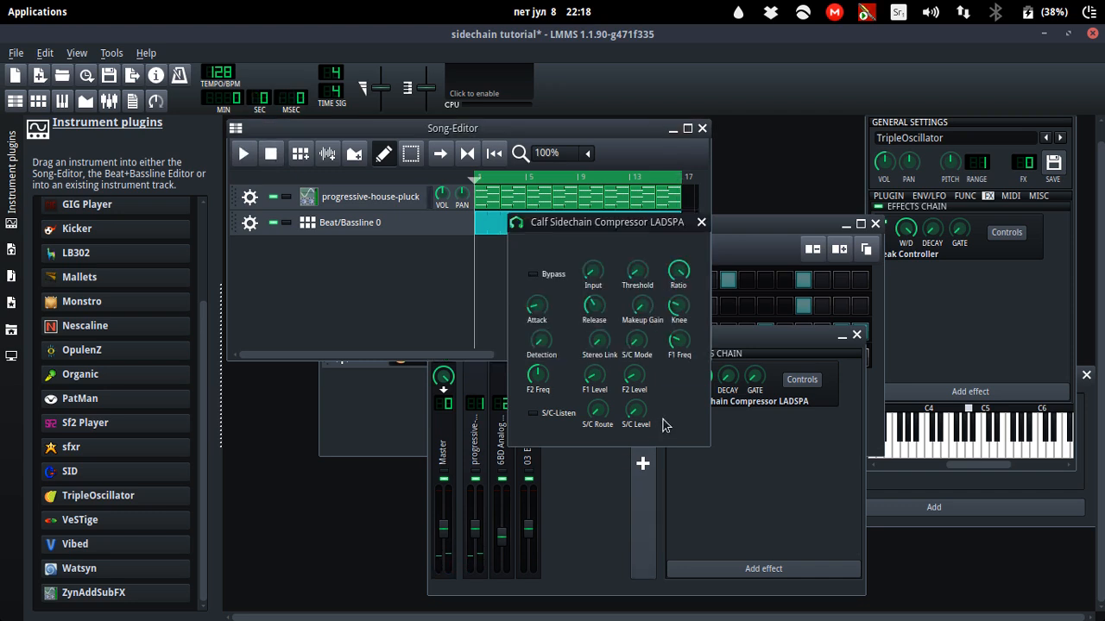